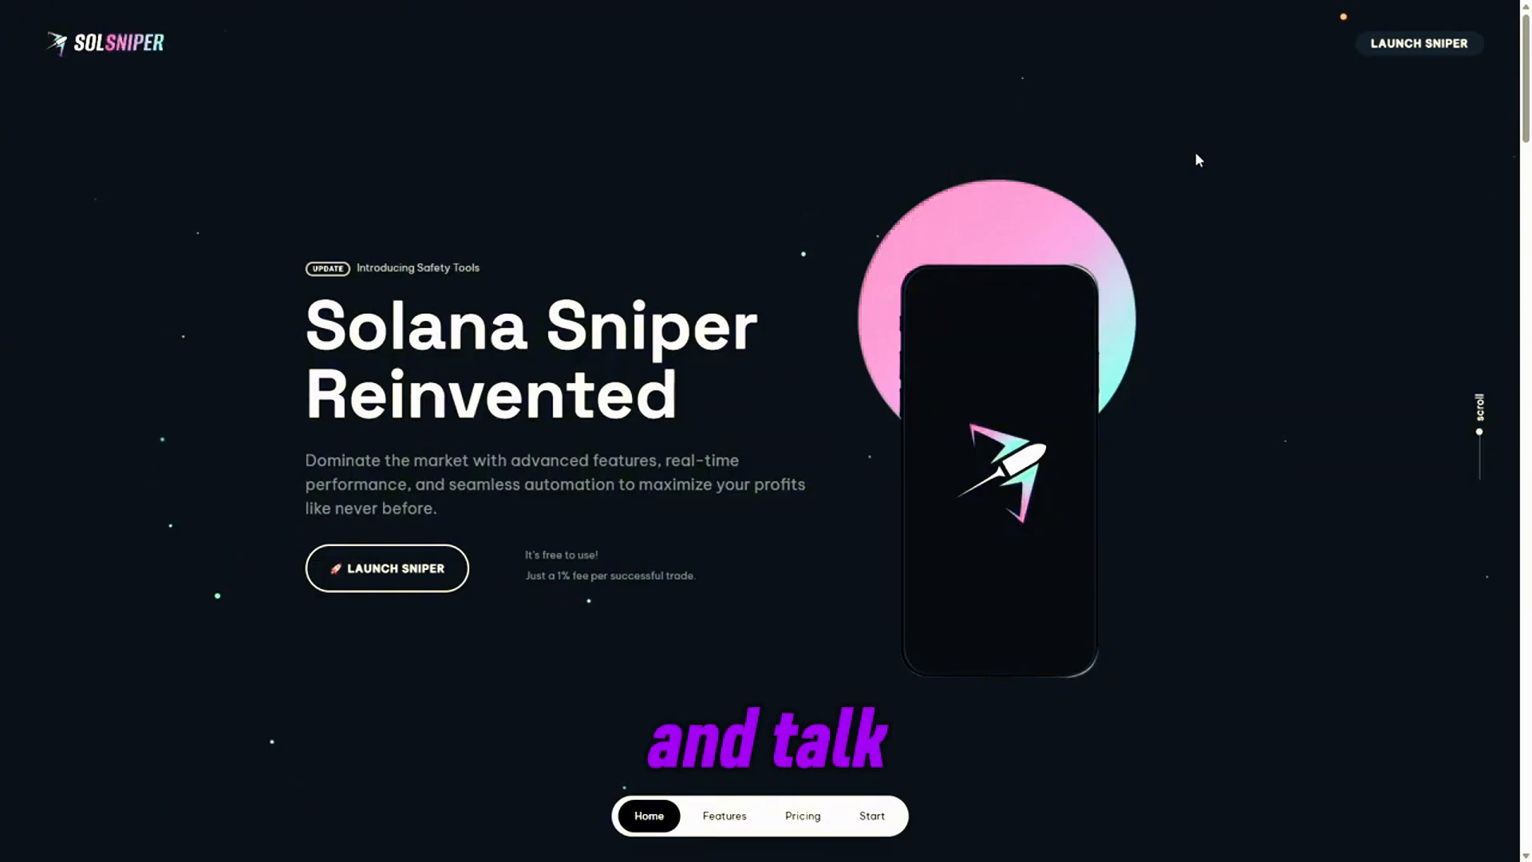
- Launch the sniper dashboard and check that the wallet deposit arrived on the Wallet tab
{"action": "left_click", "coordinate": [802, 815]}
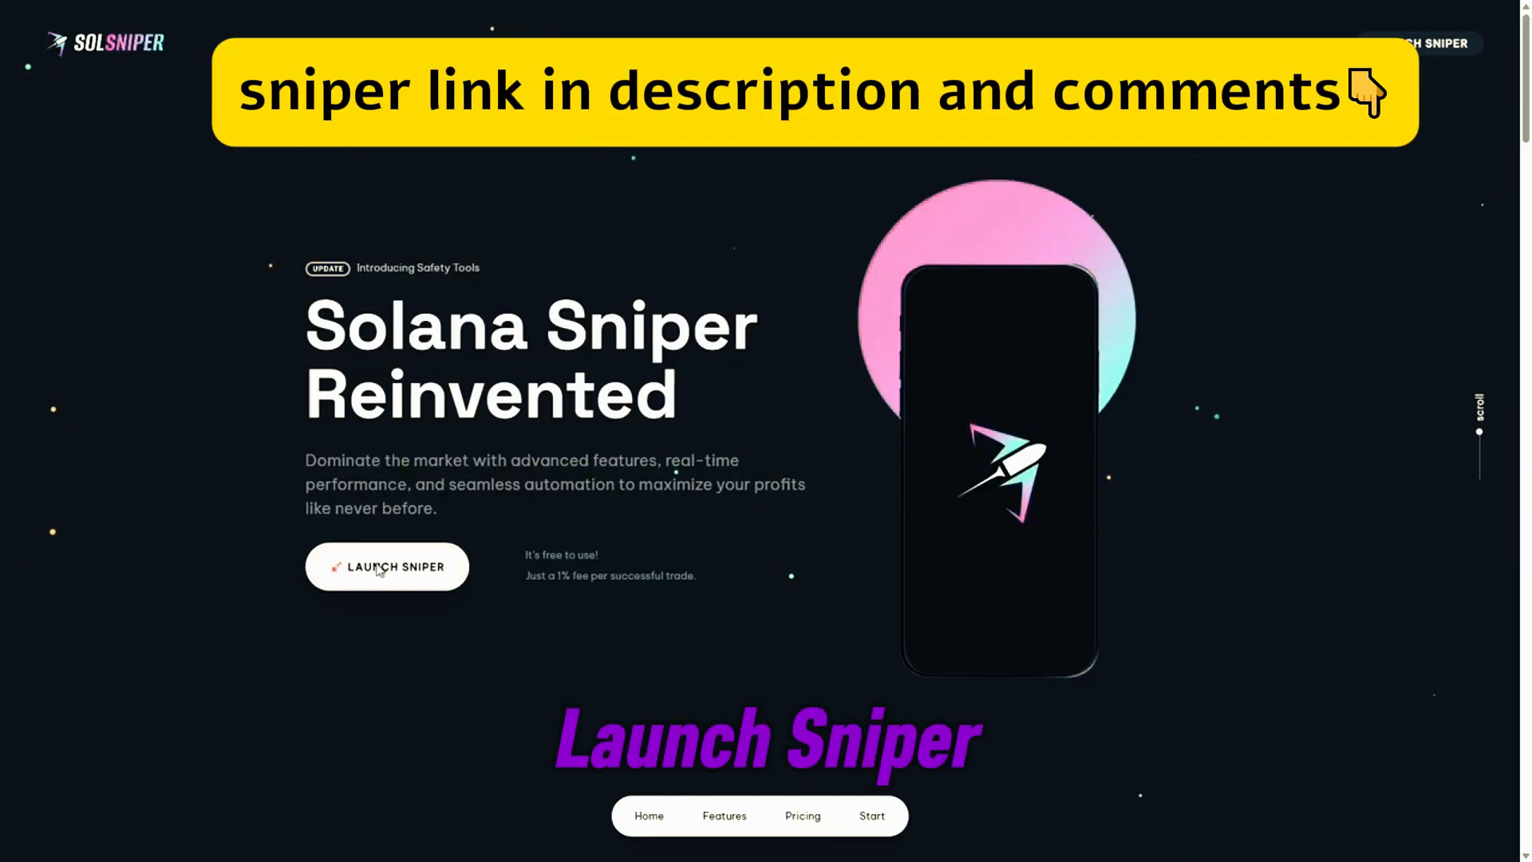
{"action": "left_click", "coordinate": [387, 566]}
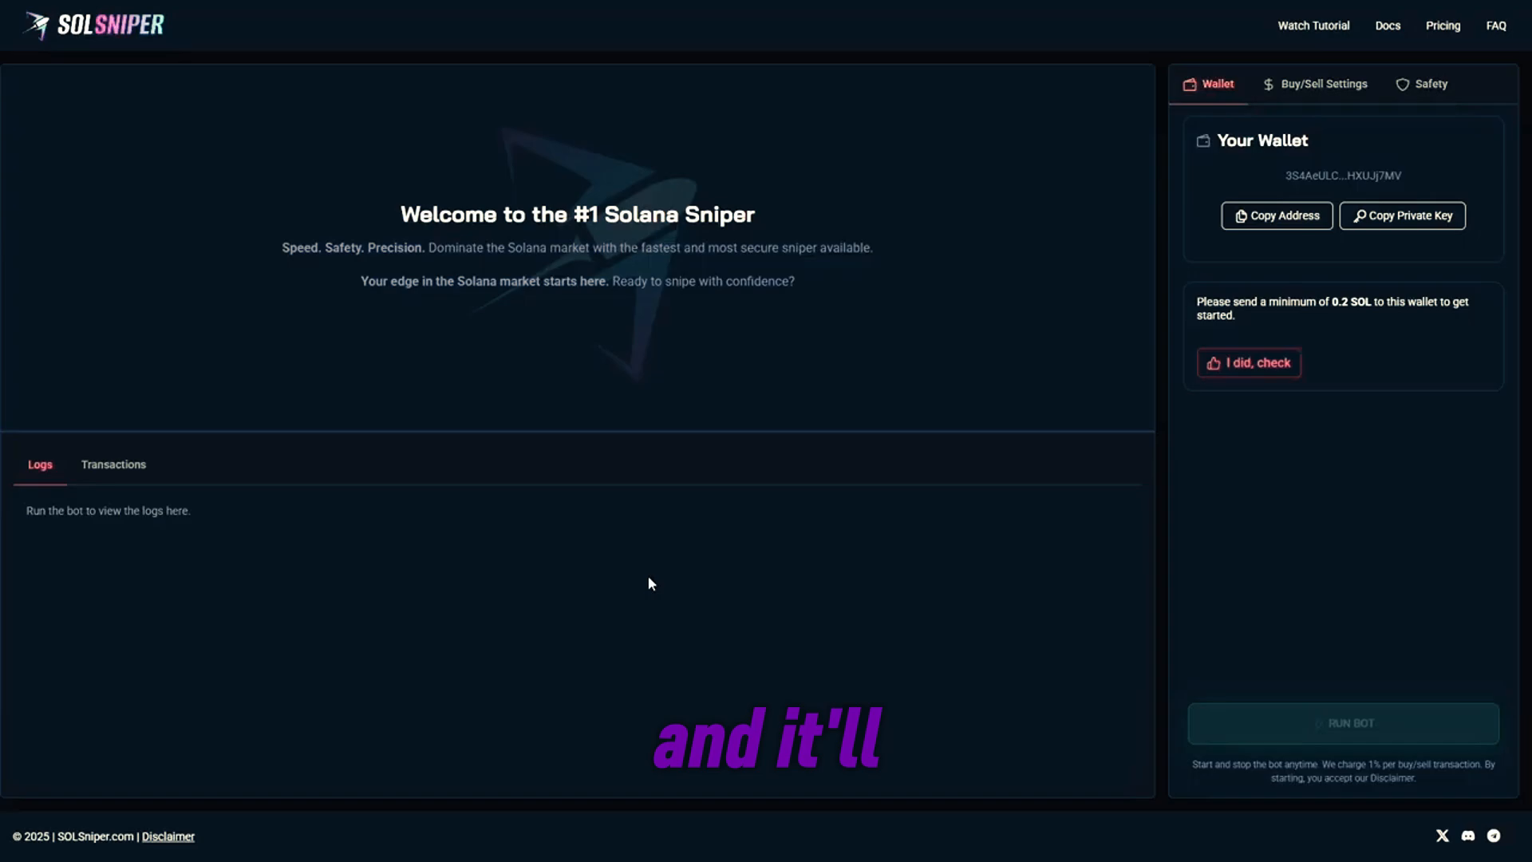
{"action": "left_click", "coordinate": [1249, 362]}
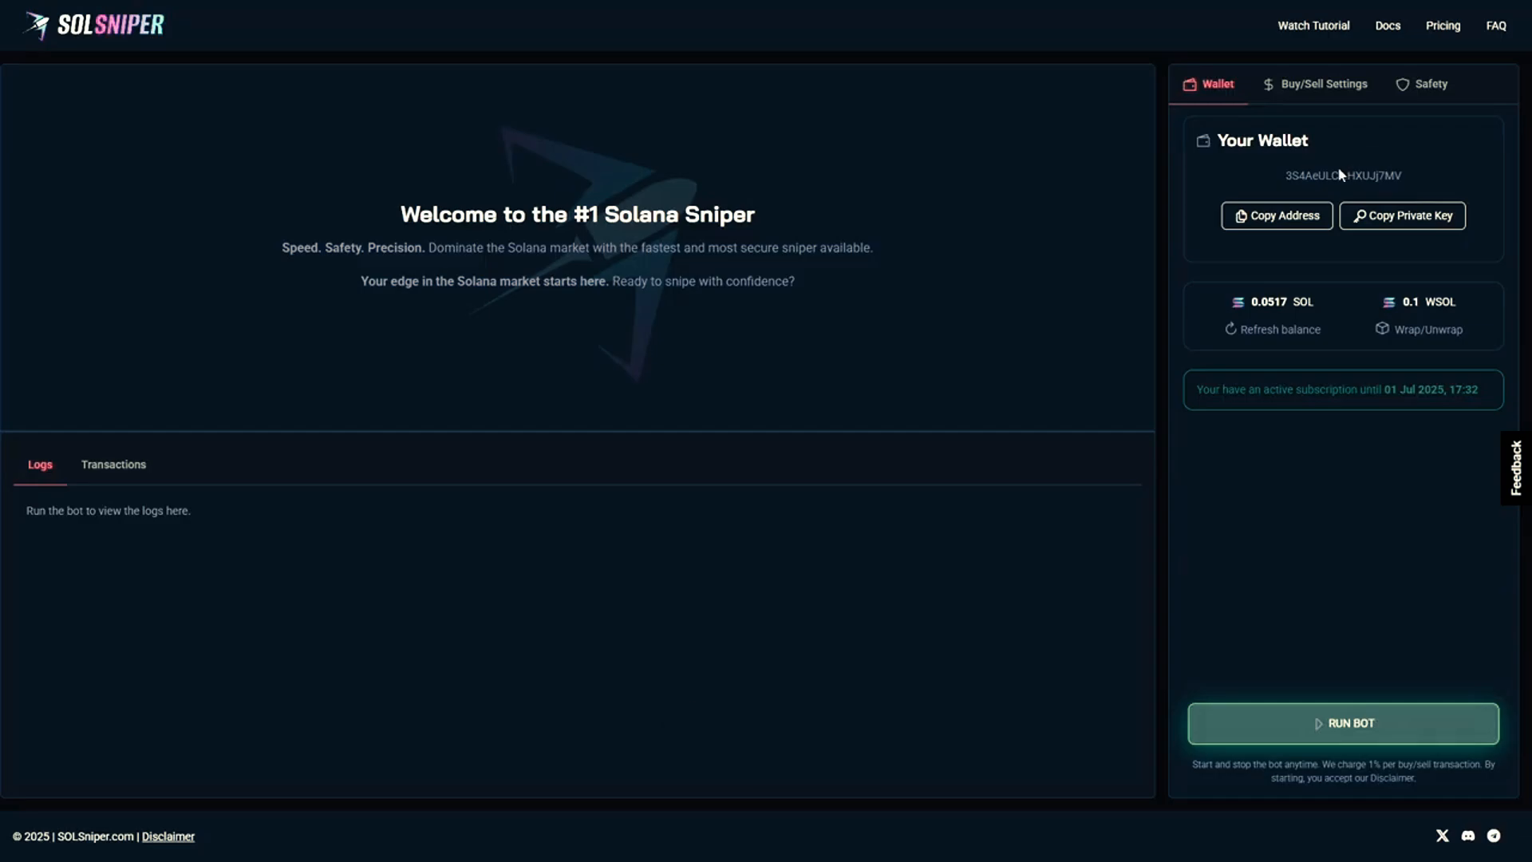
- Copy the wallet address for funding, confirming 0.0517 SOL, 0.1 WSOL and an active subscription
{"action": "left_click", "coordinate": [1276, 214]}
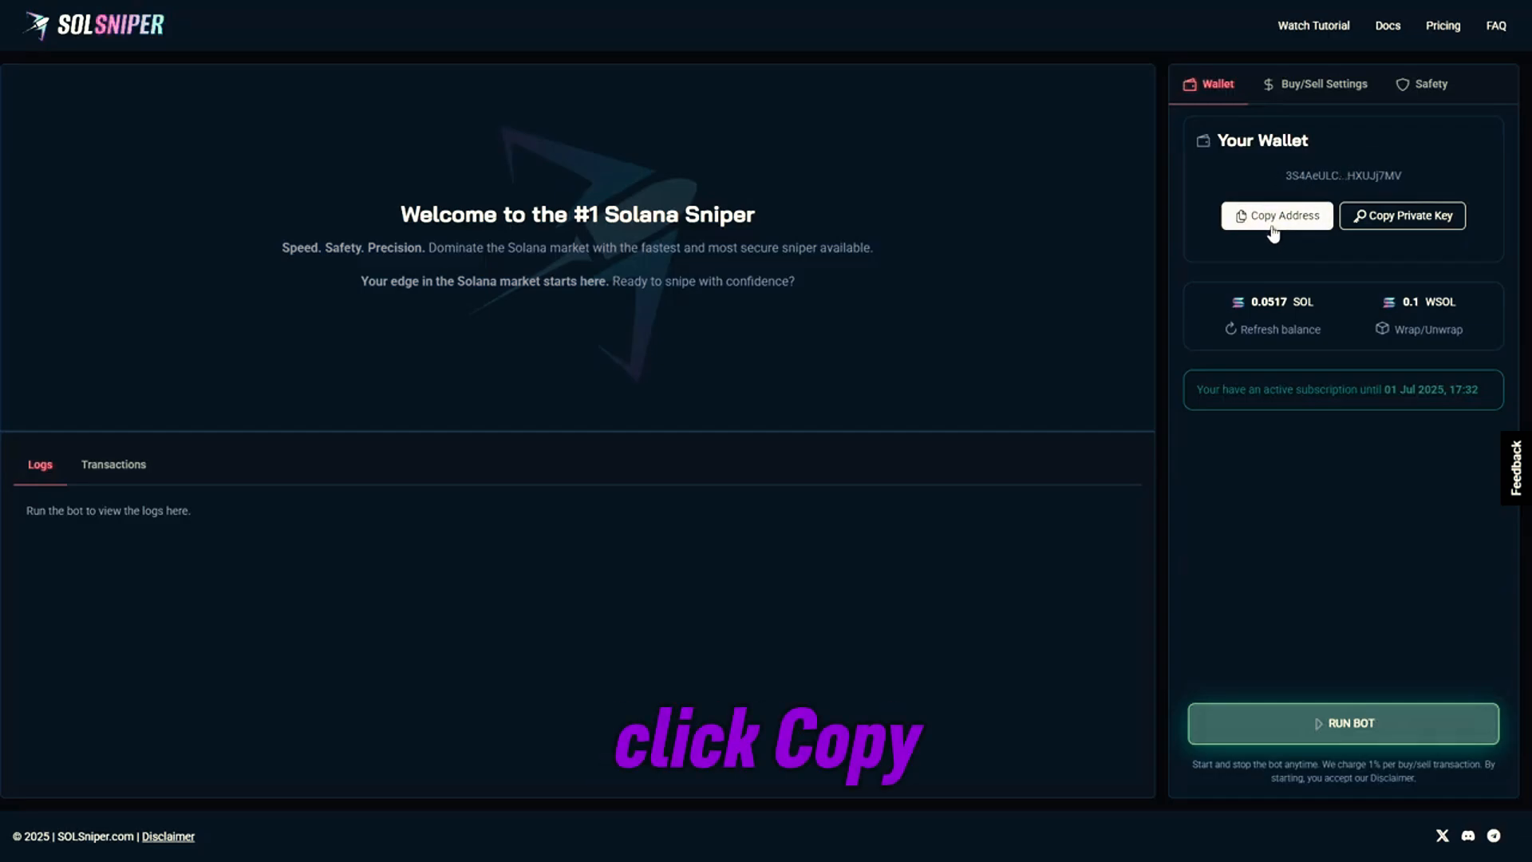
{"action": "left_click", "coordinate": [1276, 215]}
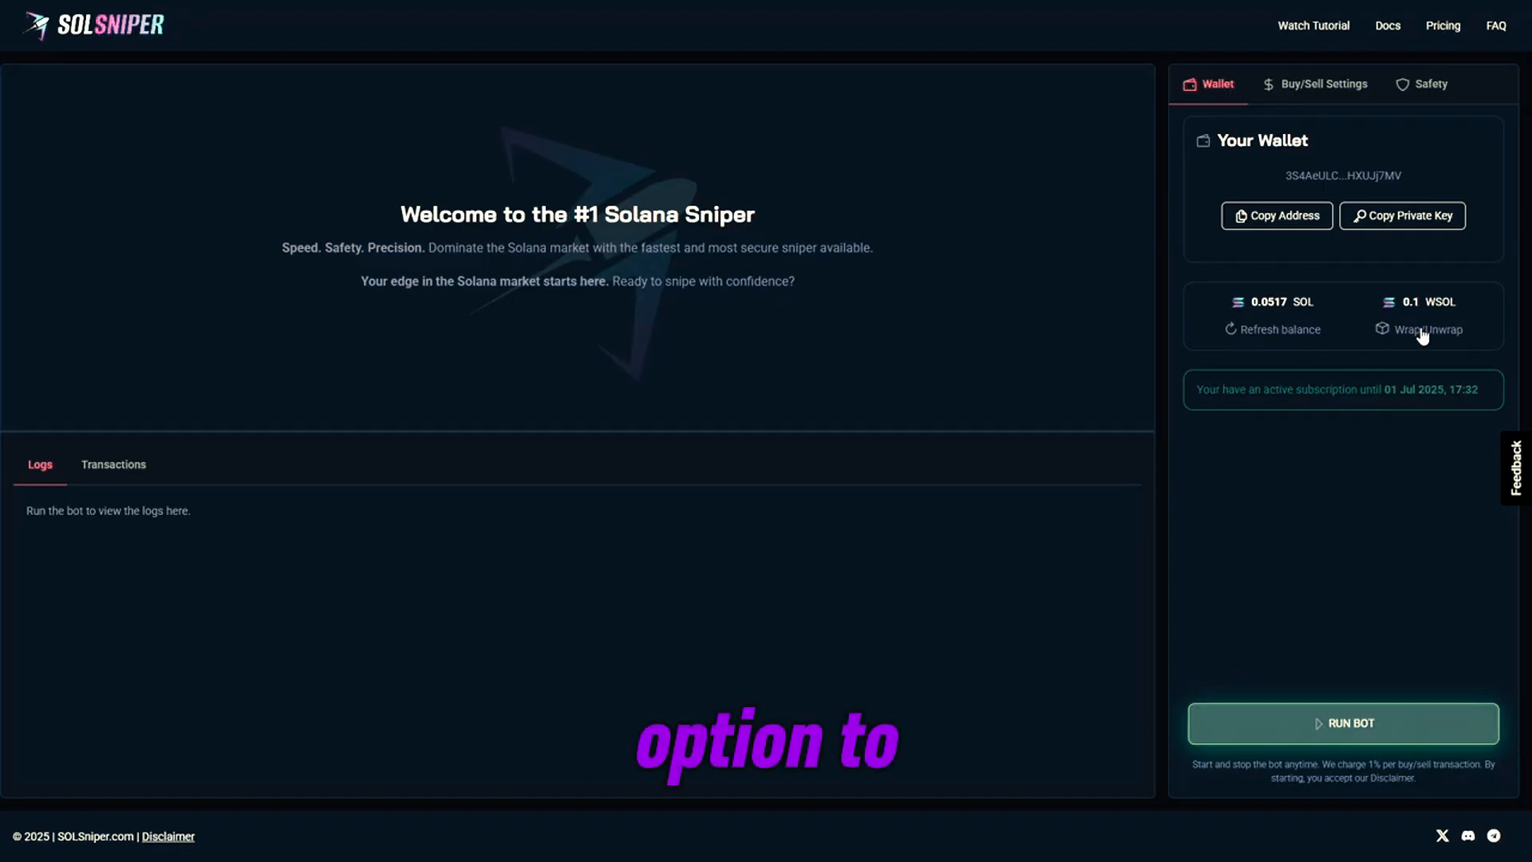
{"action": "mouse_move", "coordinate": [1272, 335]}
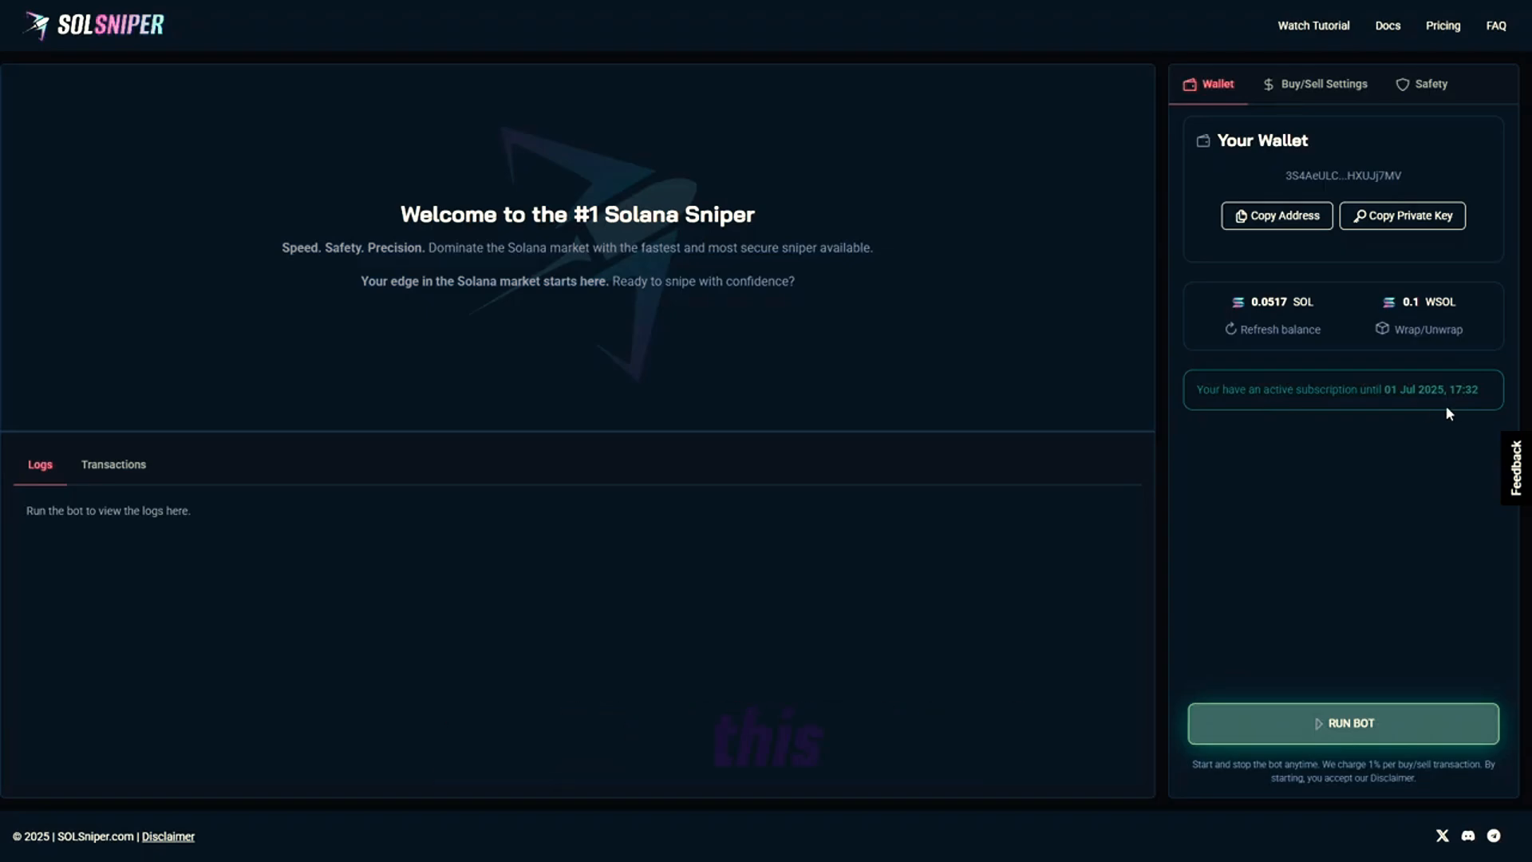
- Review buy/sell settings (0.02 SOL buy, 20% TP/SL), leave custom RPC off, and show the Safety filters
{"action": "left_click", "coordinate": [1322, 83]}
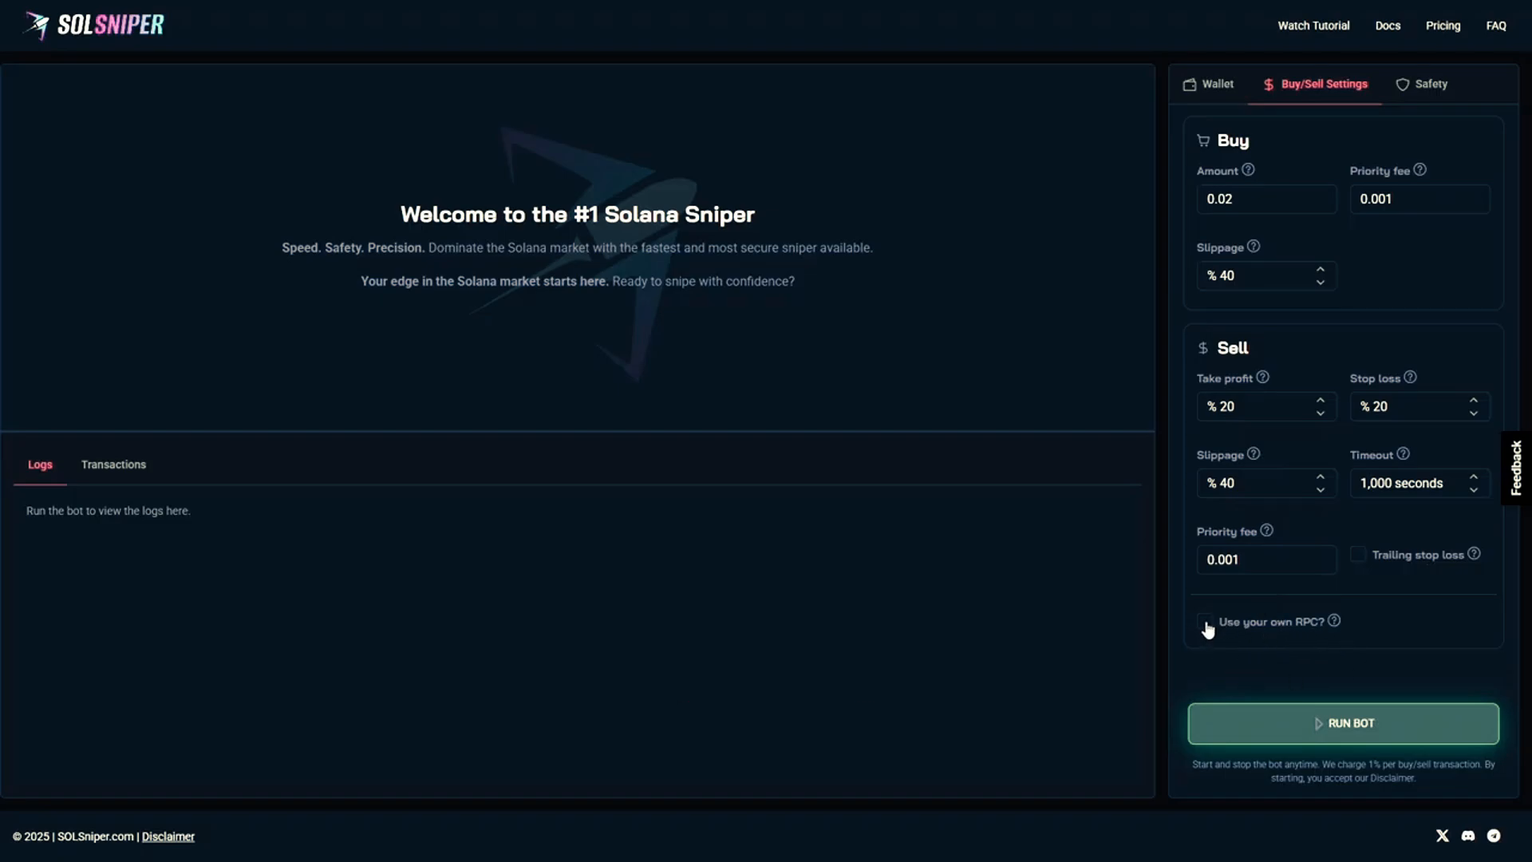
{"action": "left_click", "coordinate": [1203, 626]}
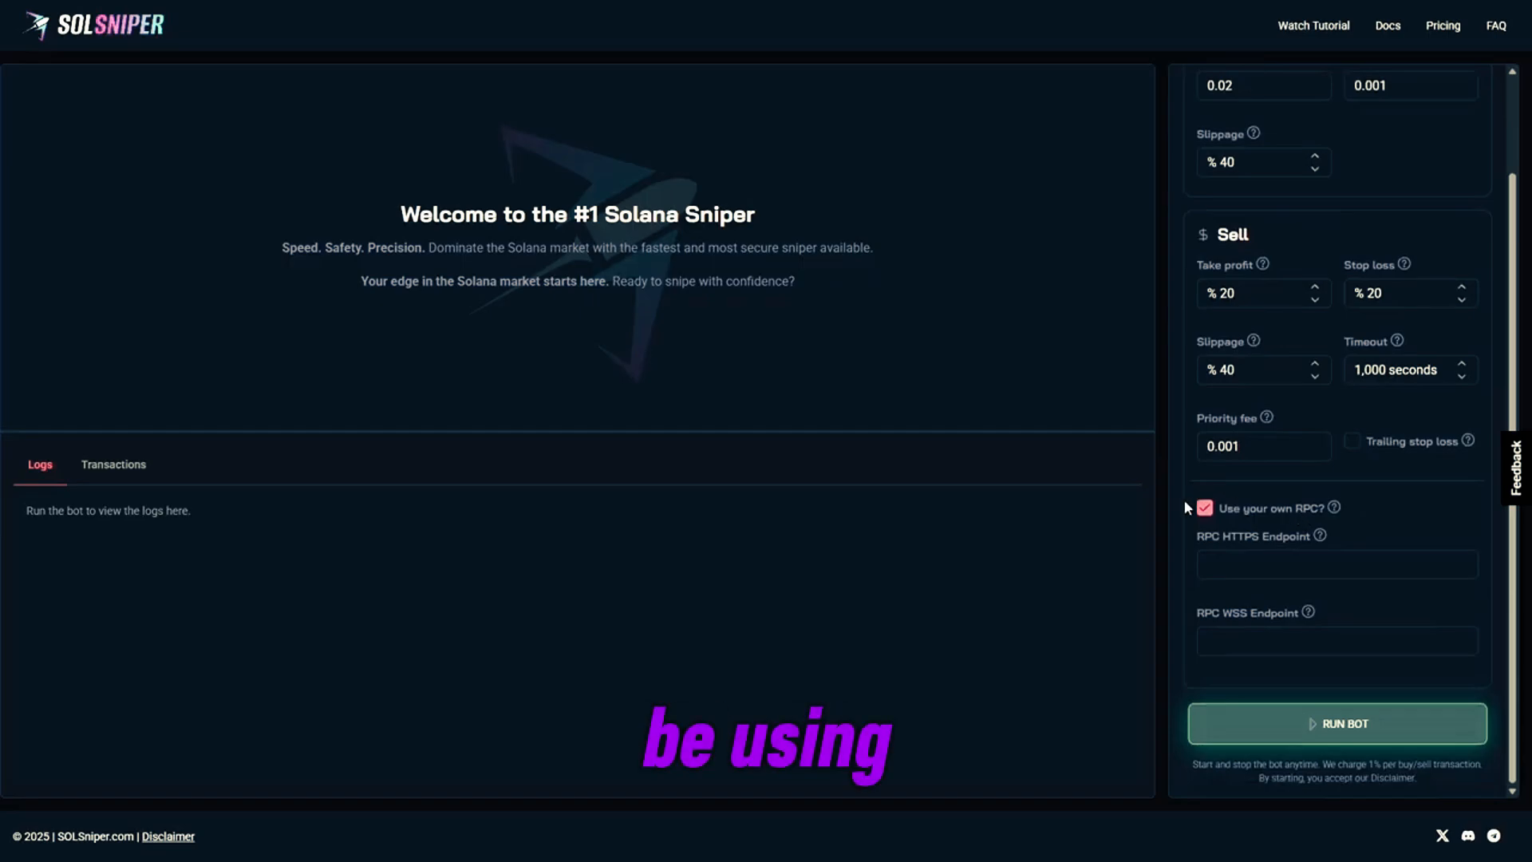
{"action": "left_click", "coordinate": [1204, 508]}
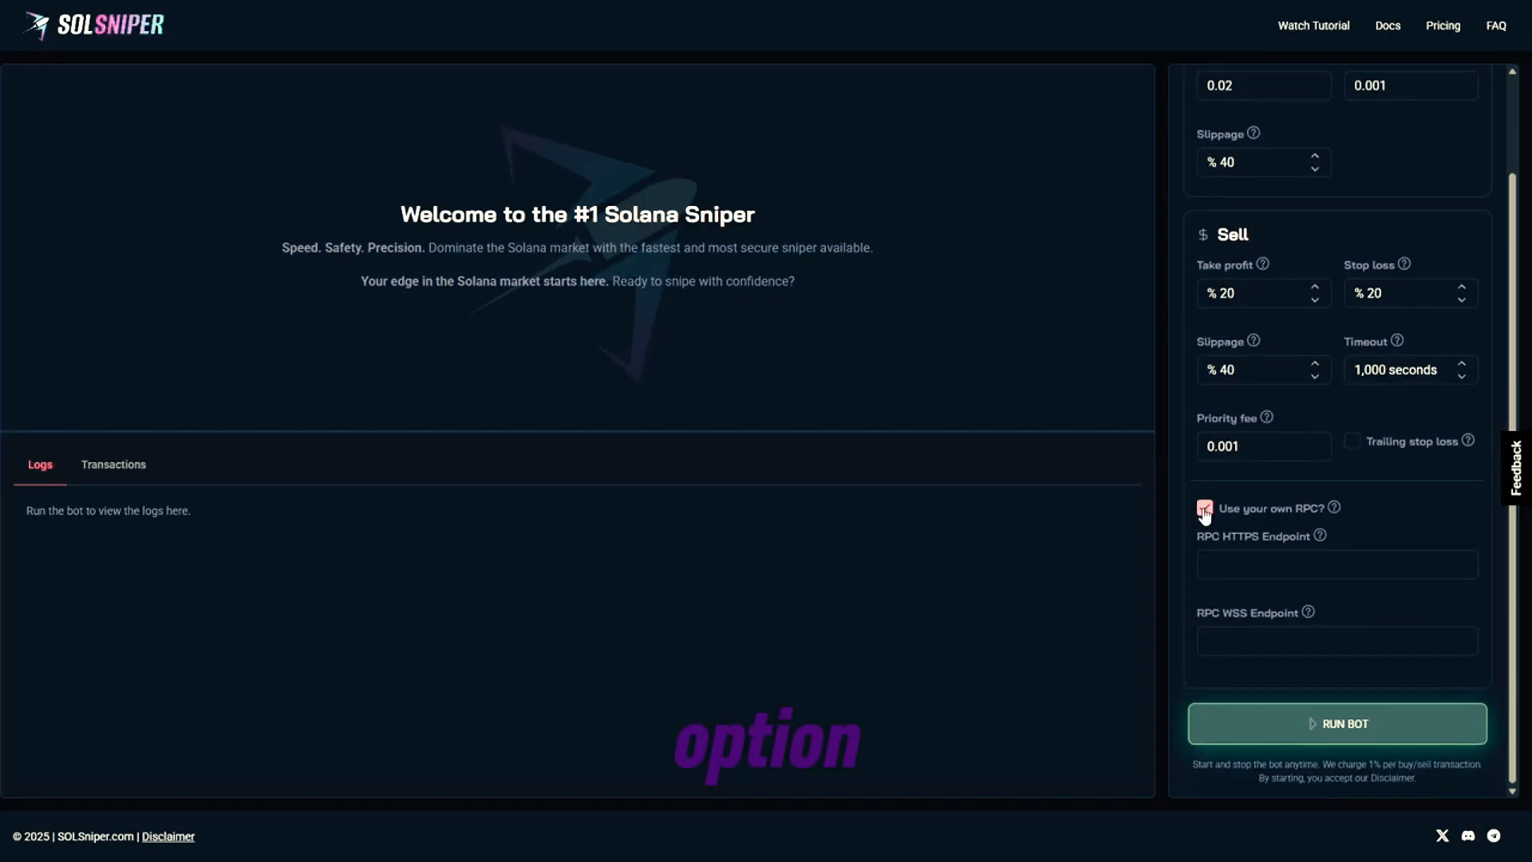
{"action": "left_click", "coordinate": [1428, 83]}
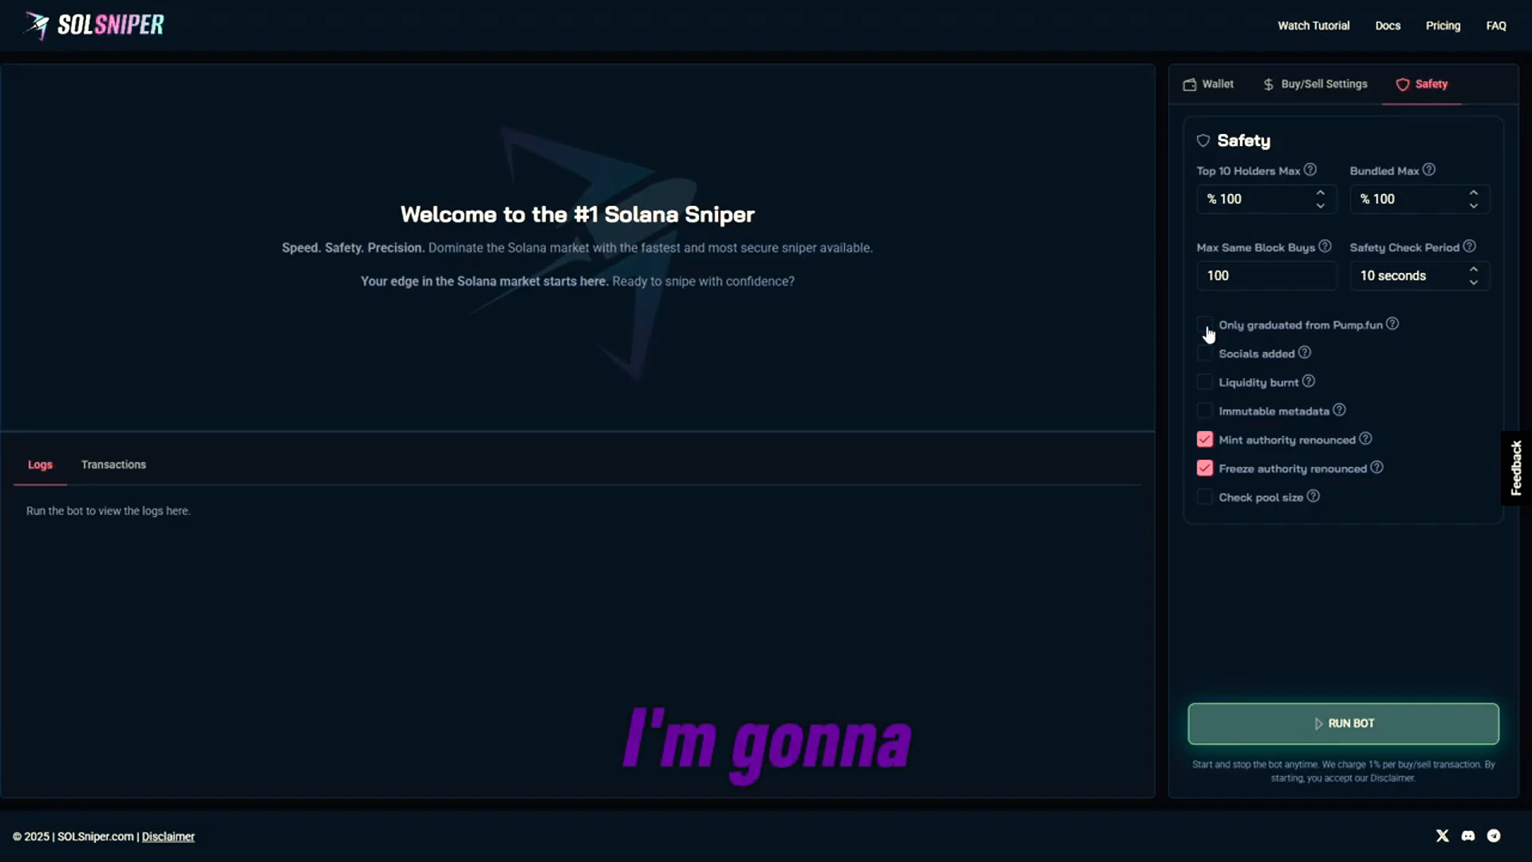
- Enable 'Only graduated from Pump.fun' alongside the renounced mint and freeze authority checks
{"action": "left_click", "coordinate": [1204, 325]}
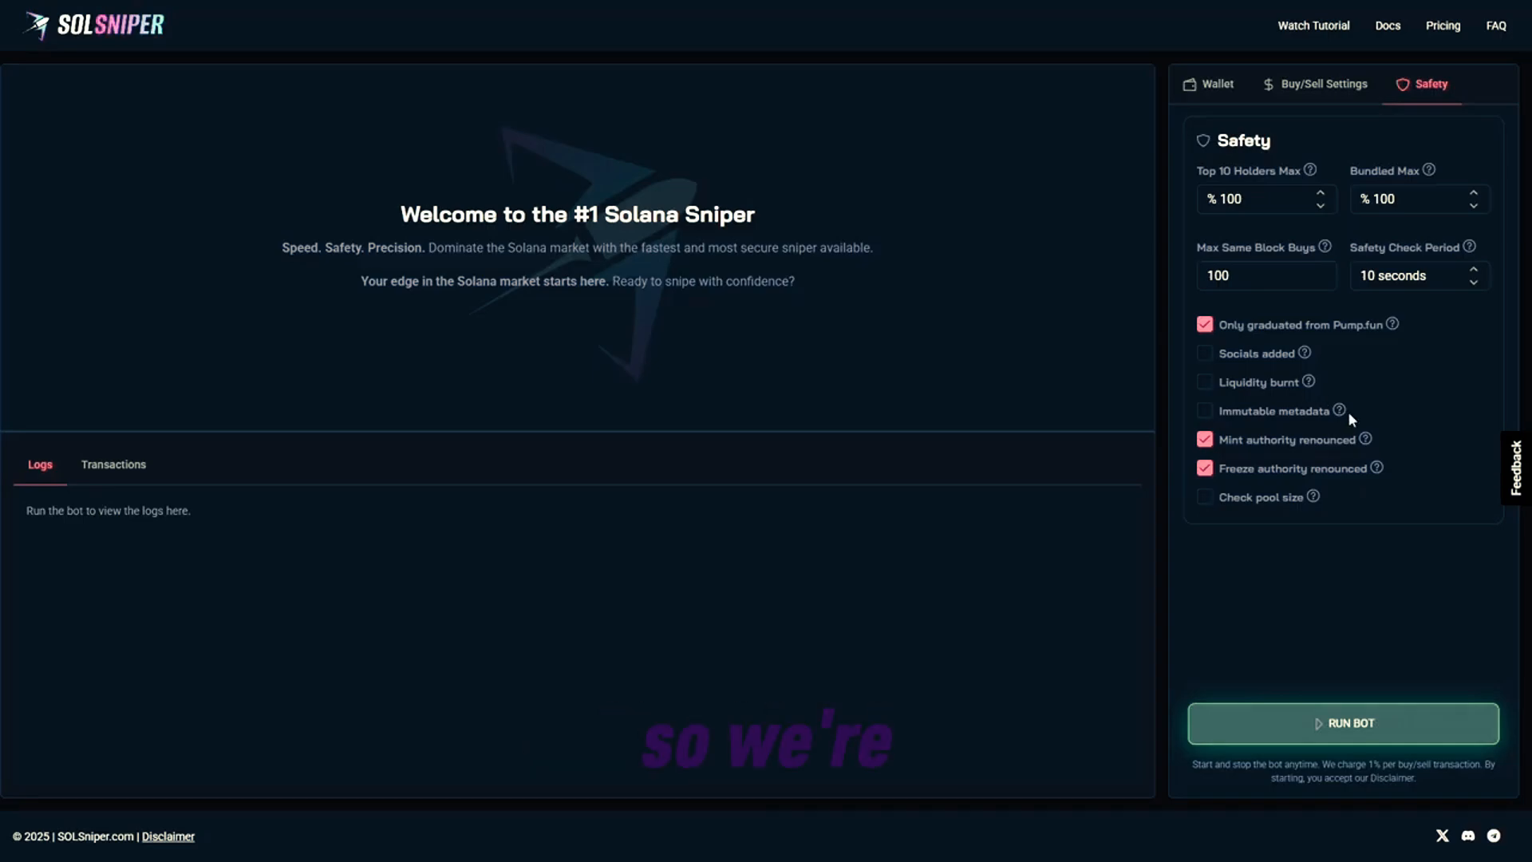
{"action": "mouse_move", "coordinate": [1372, 737]}
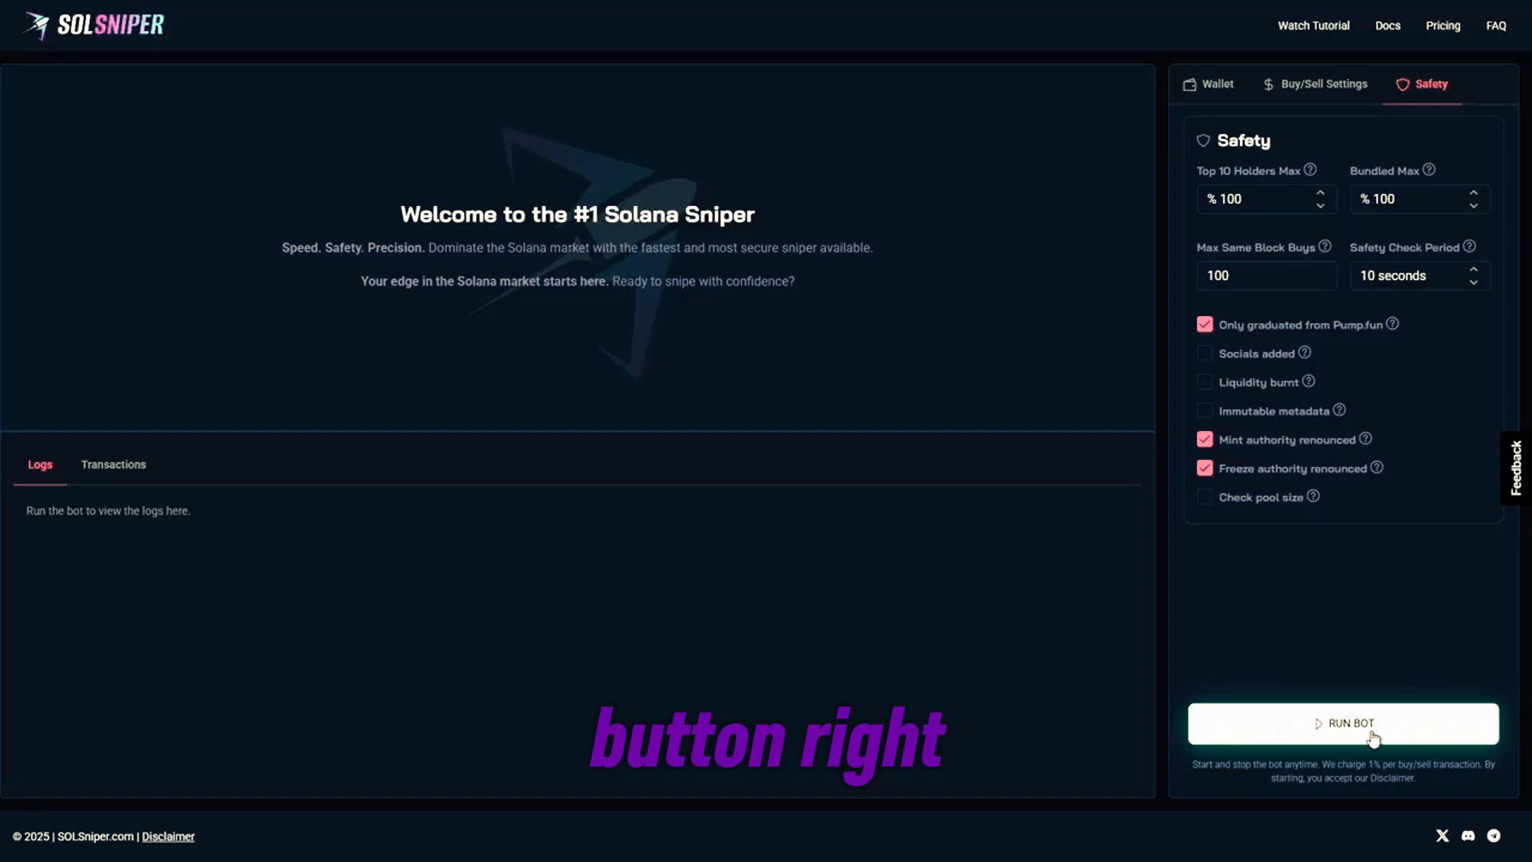
- Run the bot and watch the logs show skipped tokens, a ~25% take-profit sell and confirmed transactions
{"action": "left_click", "coordinate": [1342, 723]}
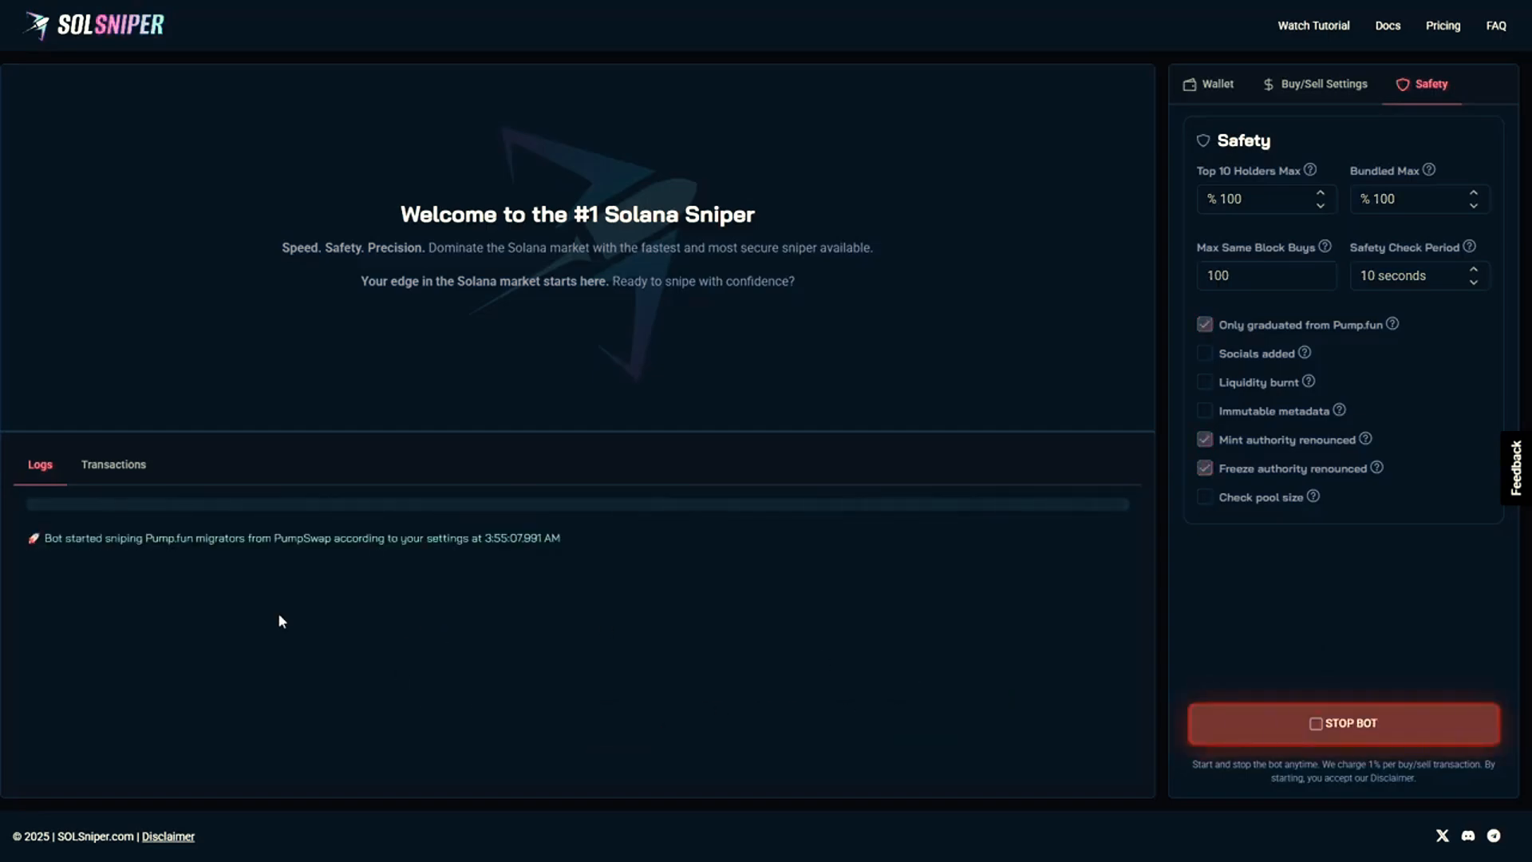
{"action": "left_click_drag", "start_coordinate": [43, 537], "coordinate": [207, 537]}
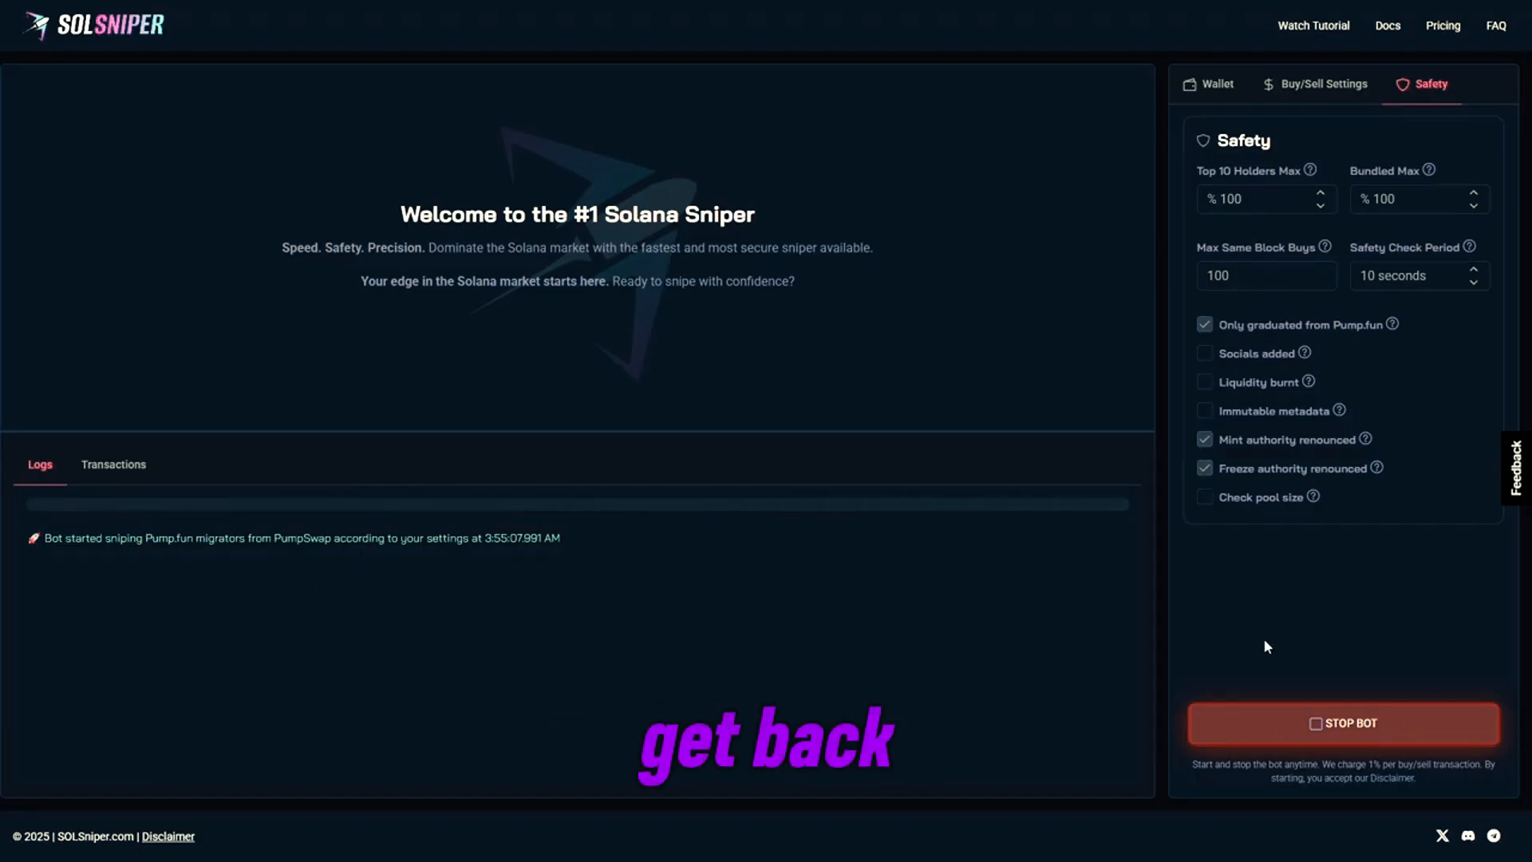
{"action": "left_click", "coordinate": [1323, 83]}
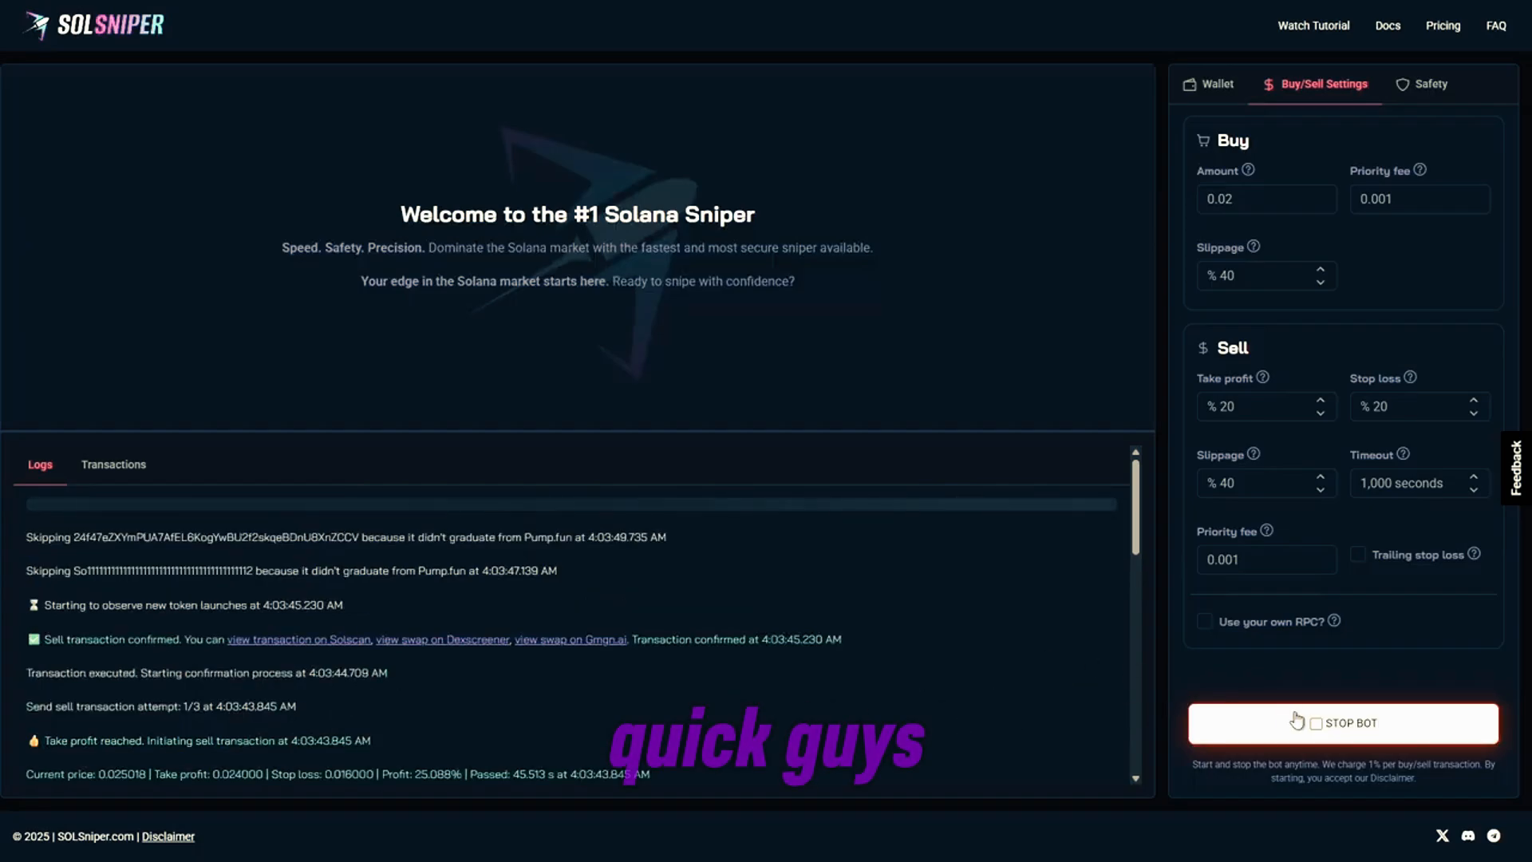
- Stop the bot after its ~15% take-profit sell and set Take profit to 15
{"action": "left_click", "coordinate": [1342, 723]}
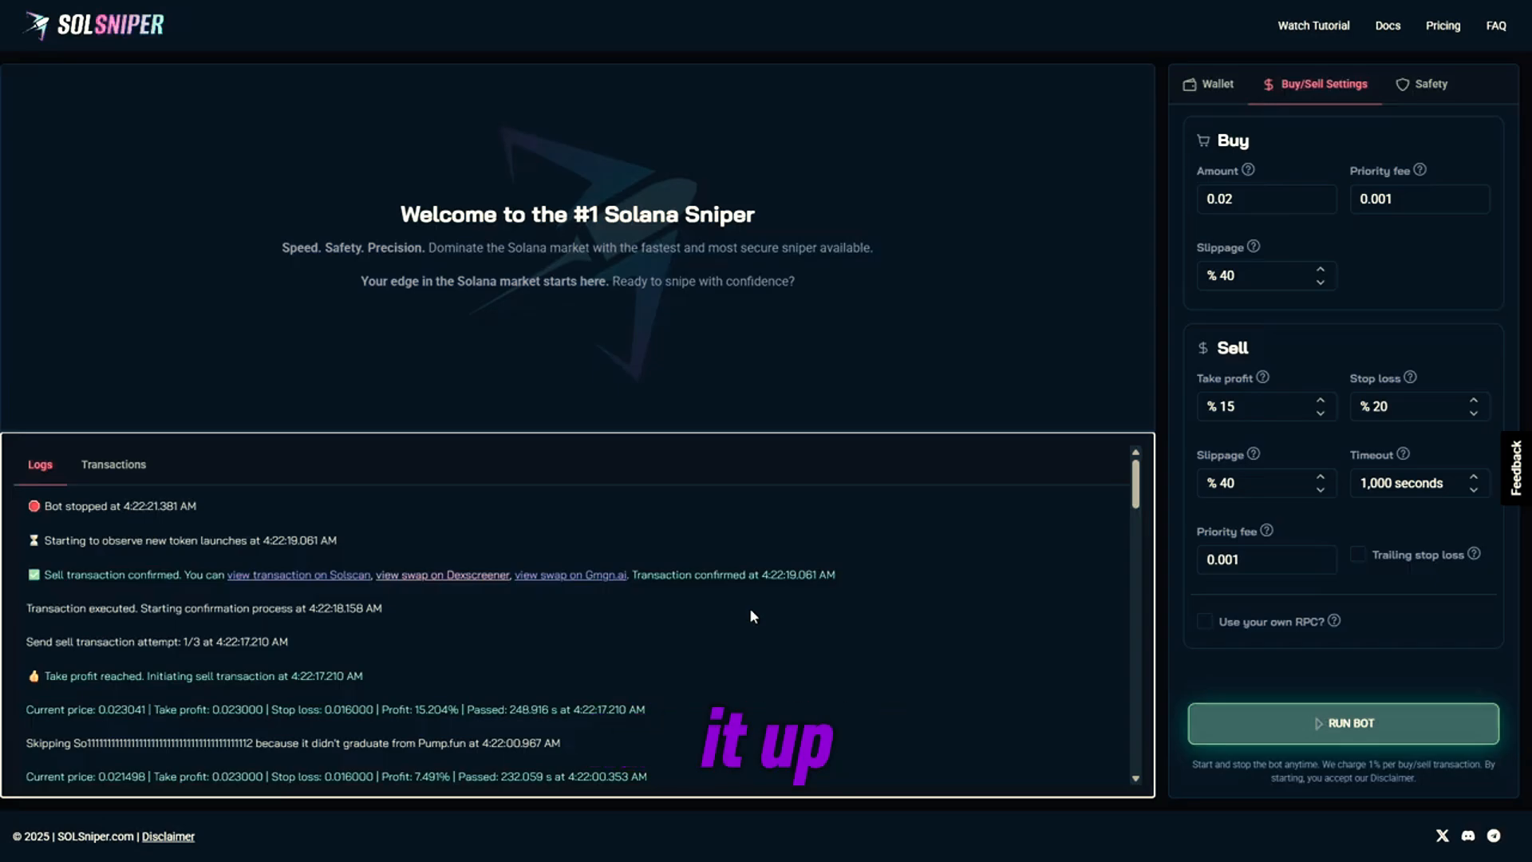
{"action": "scroll", "scroll_direction": "down", "scroll_amount": 3}
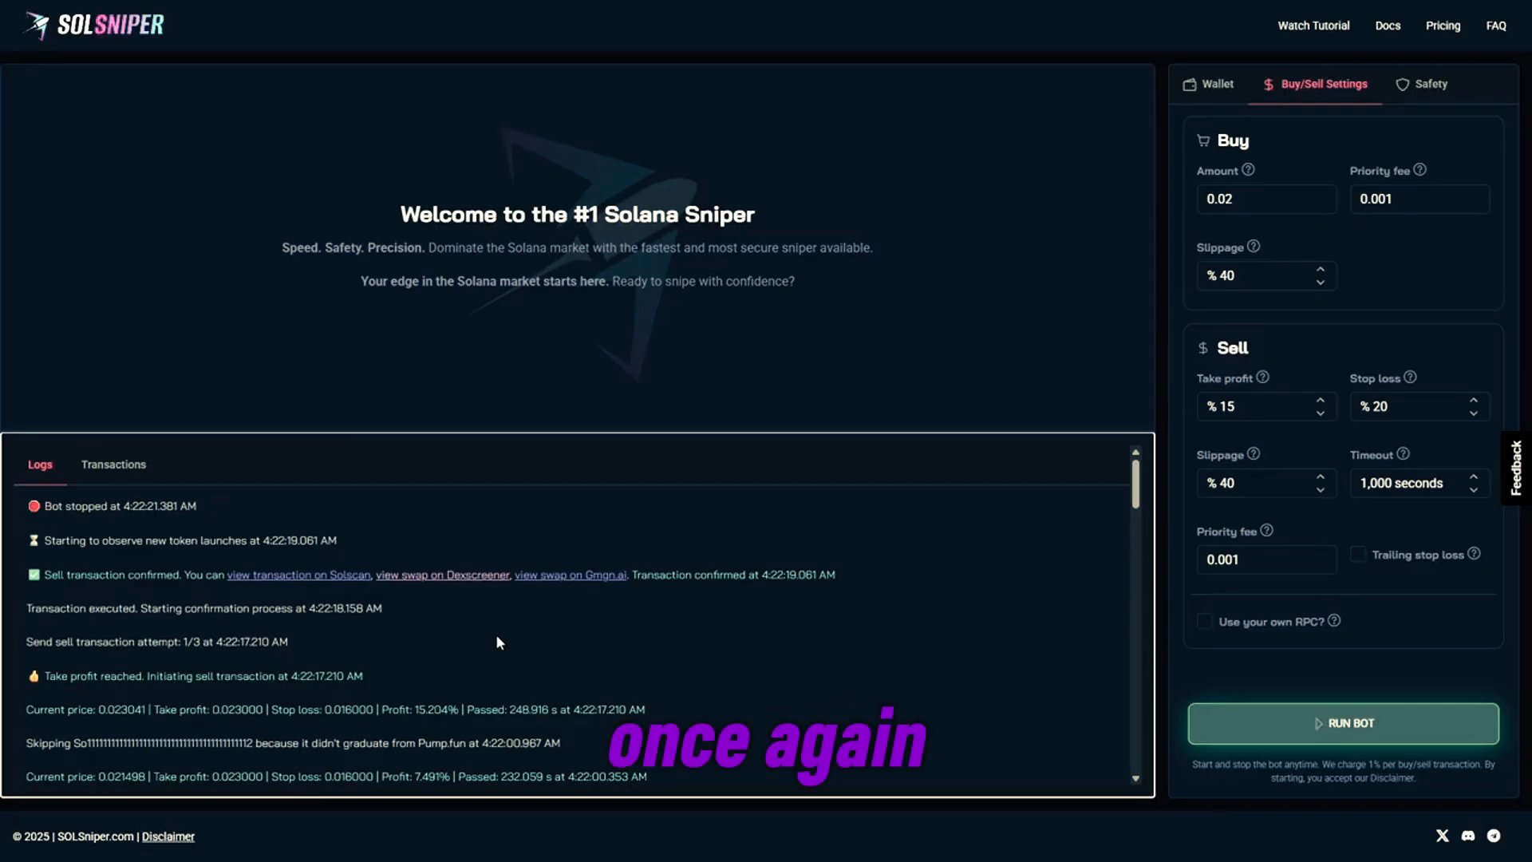
- Restart the bot with a 10% take-profit, let it complete an ~18% sell, then stop it
{"action": "left_click", "coordinate": [1342, 723]}
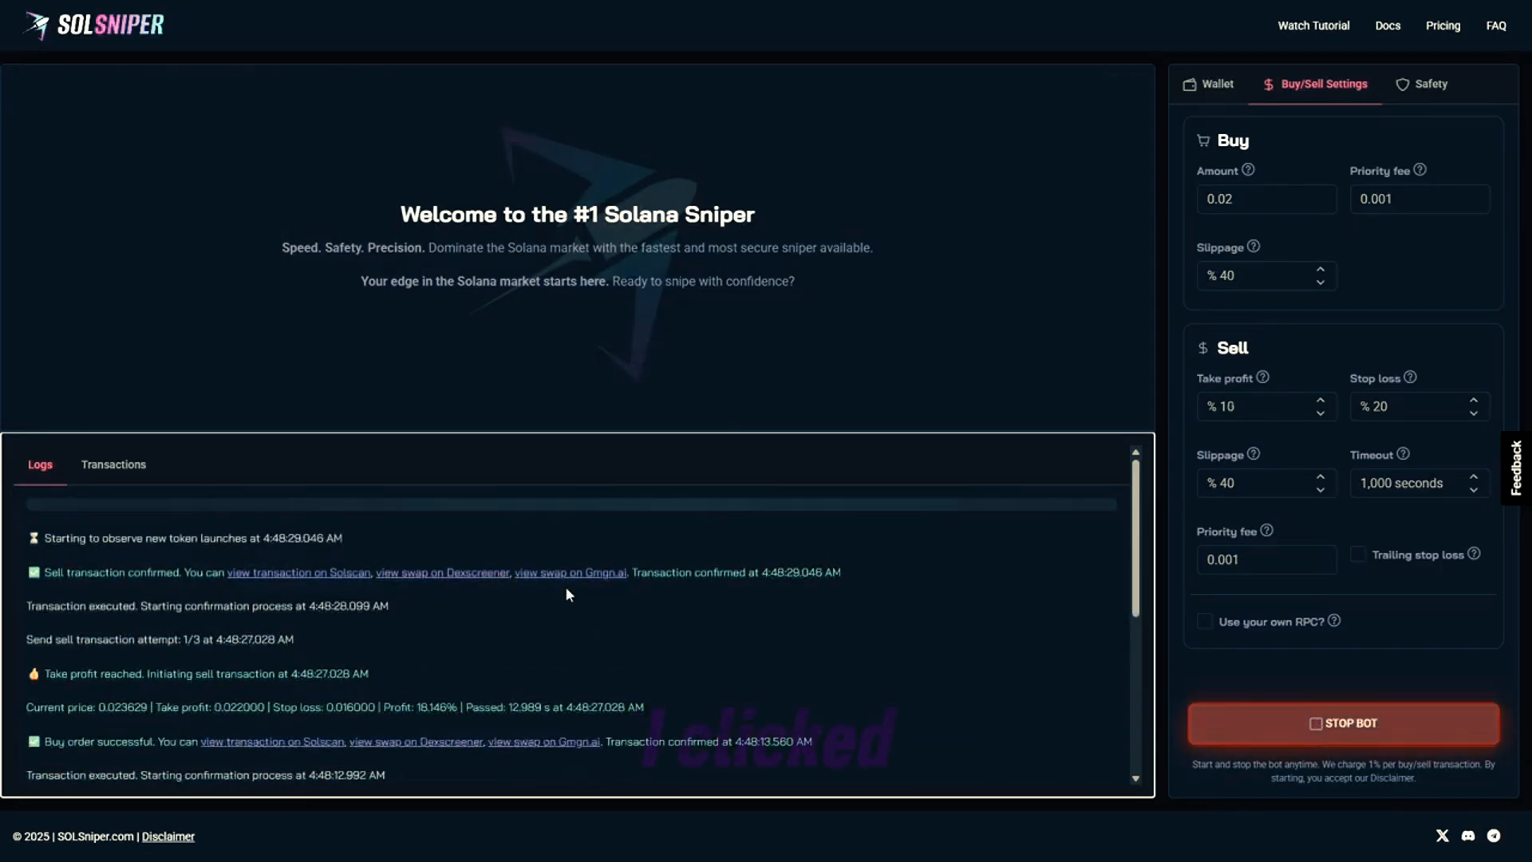
{"action": "scroll", "scroll_direction": "down", "scroll_amount": 3}
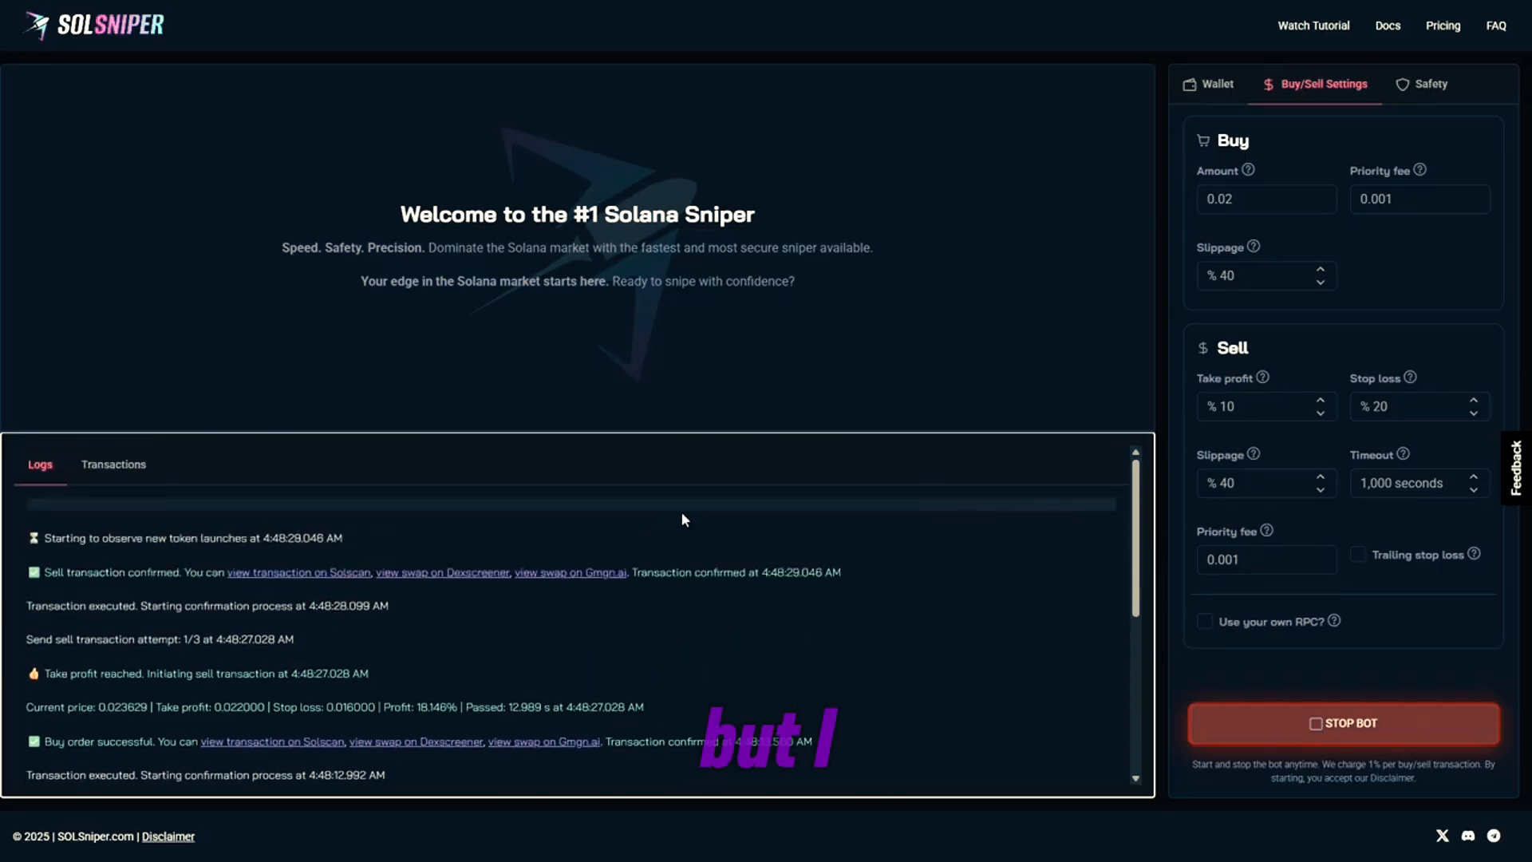
{"action": "mouse_move", "coordinate": [750, 376]}
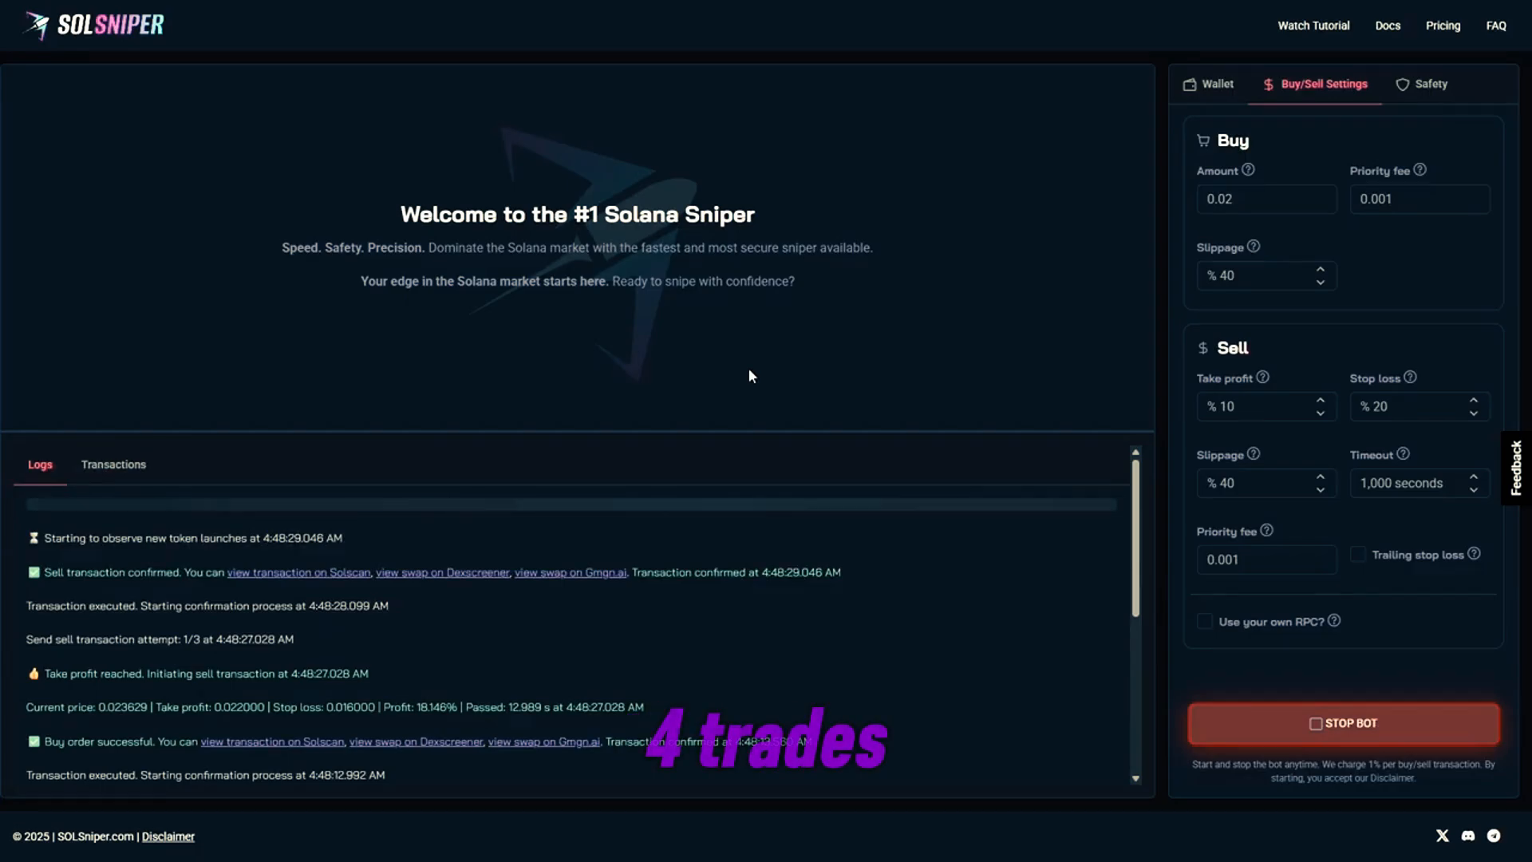
{"action": "left_click", "coordinate": [1343, 724]}
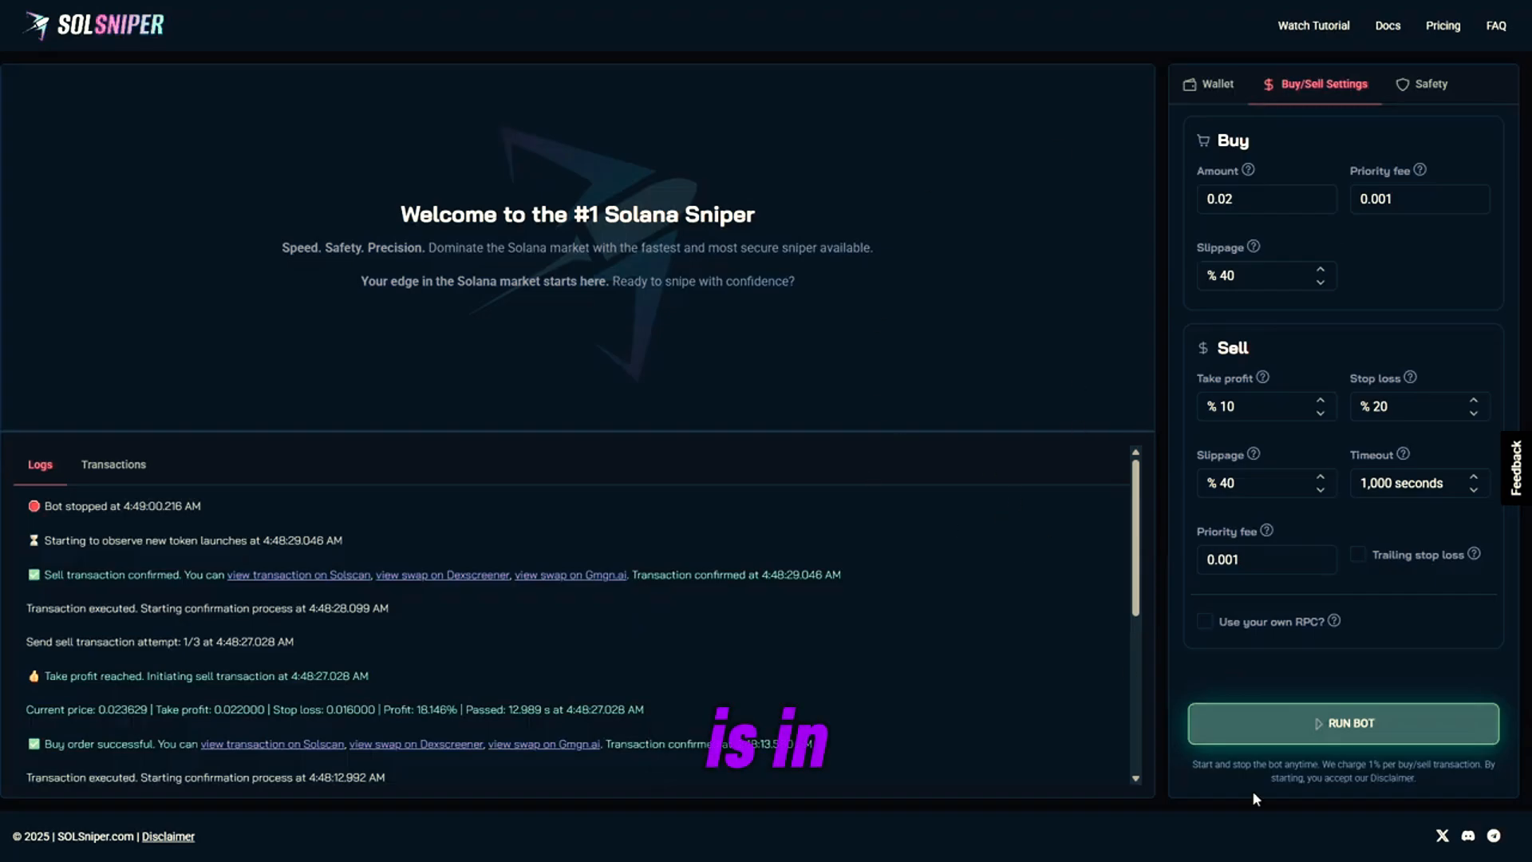
{"action": "mouse_move", "coordinate": [1441, 836]}
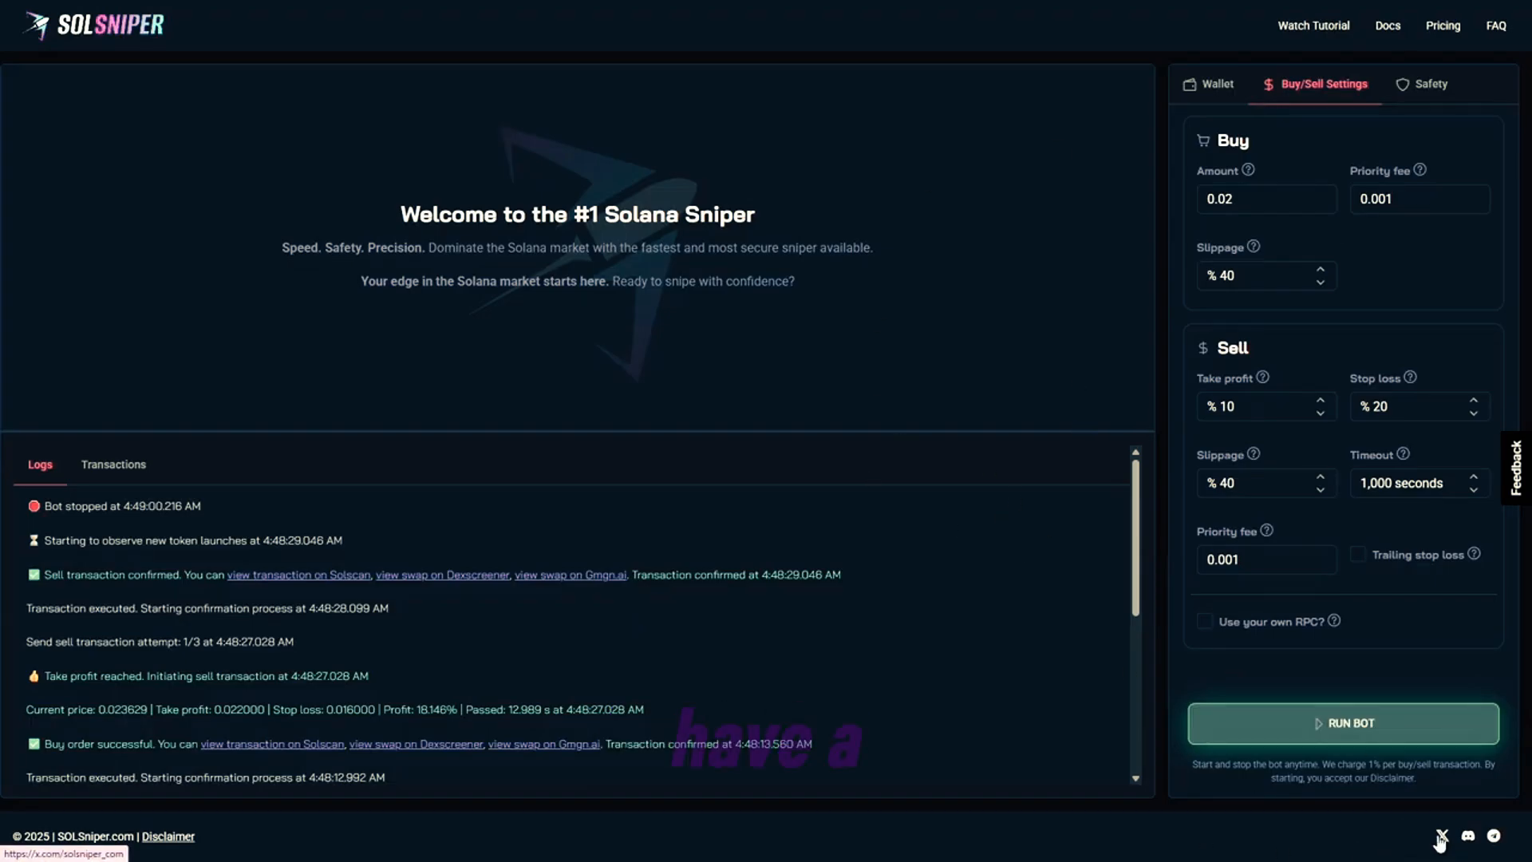